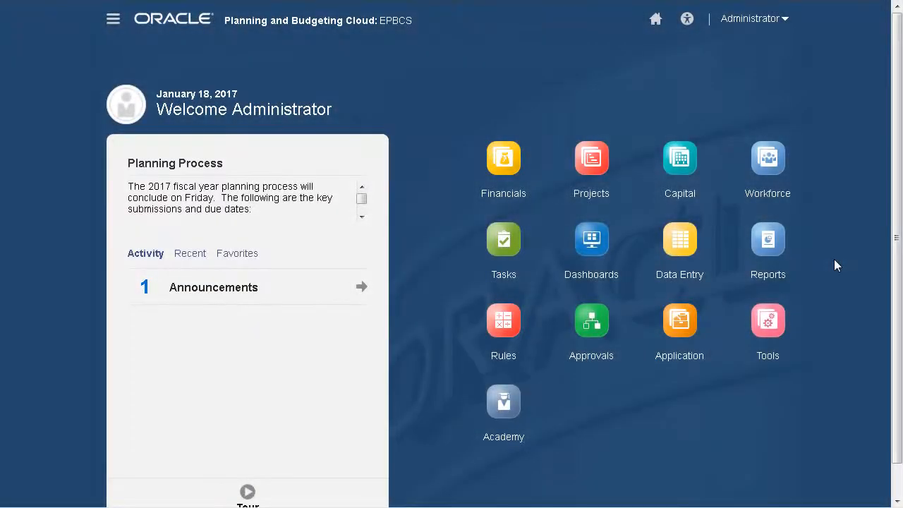
Step: Go to Workforce Demographics and open the Demographics for All Employees form
click(768, 158)
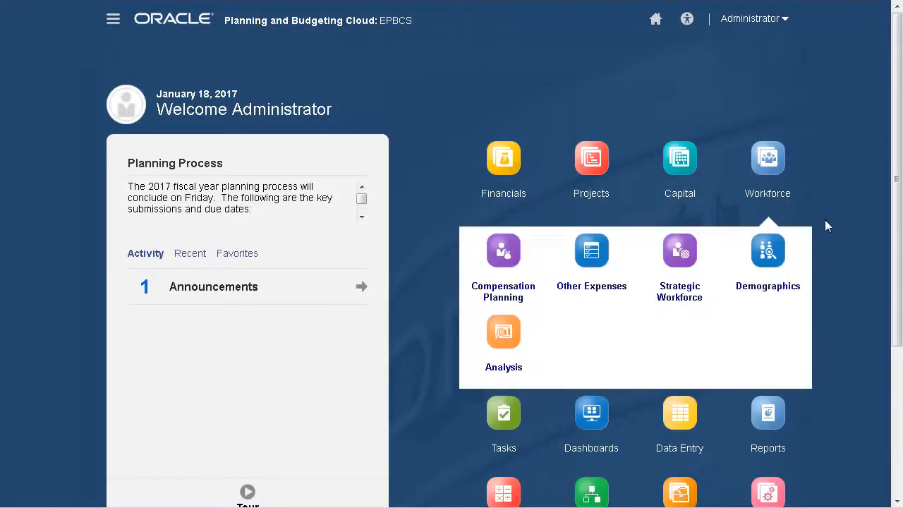
click(768, 251)
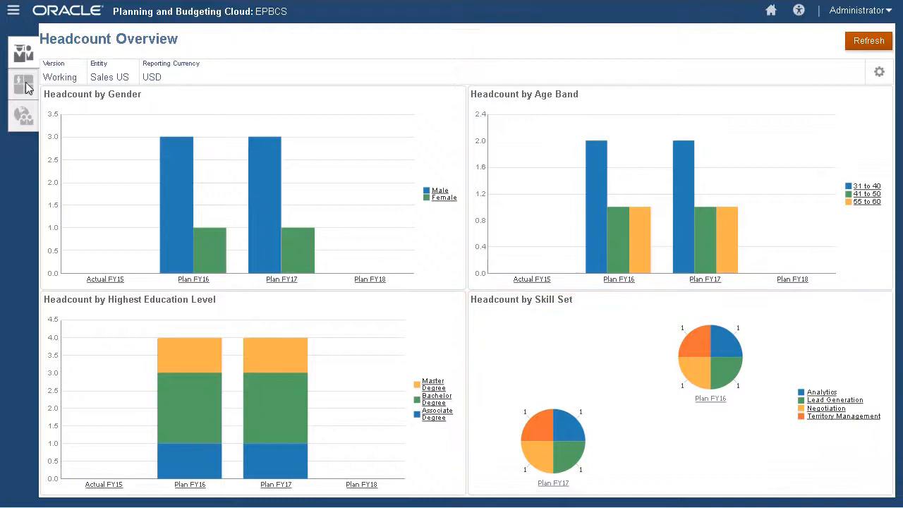
click(24, 84)
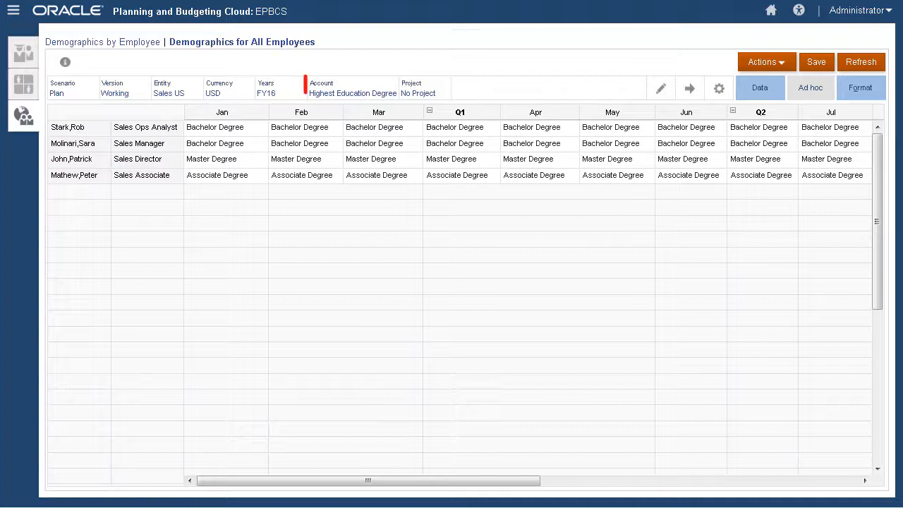
click(351, 87)
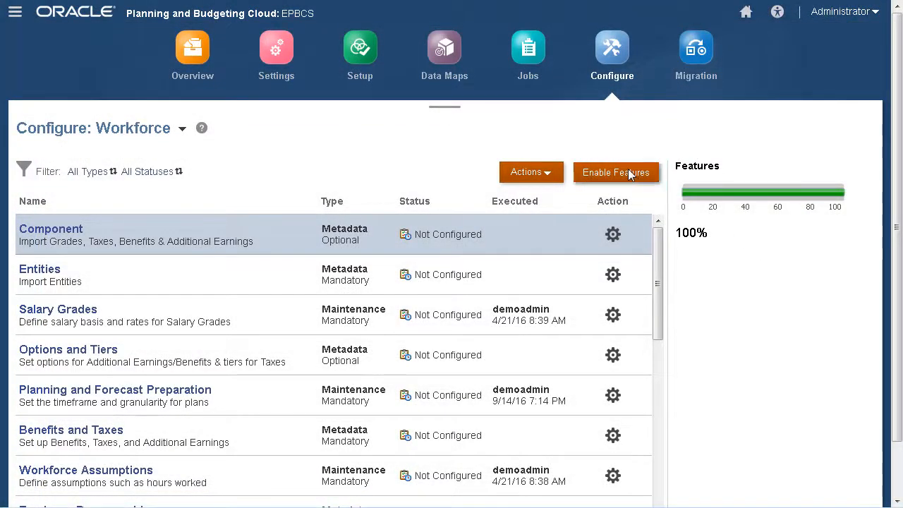
click(616, 172)
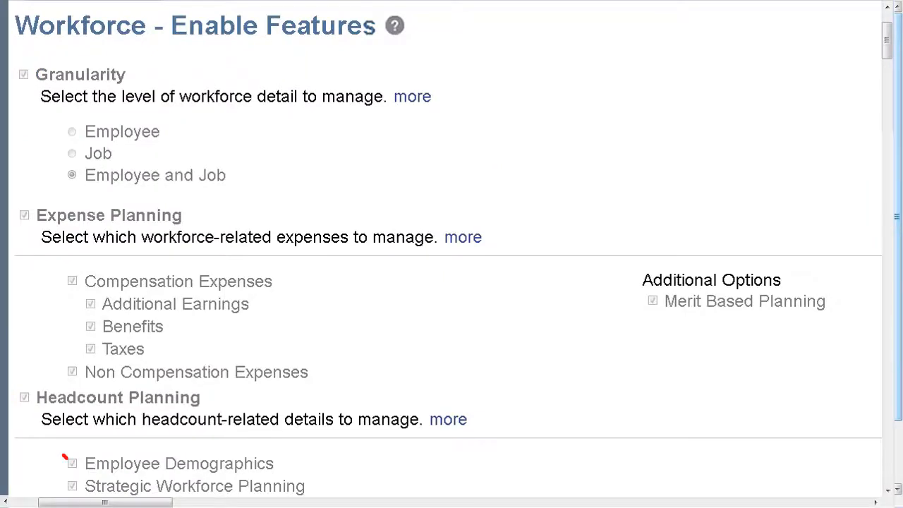
click(72, 463)
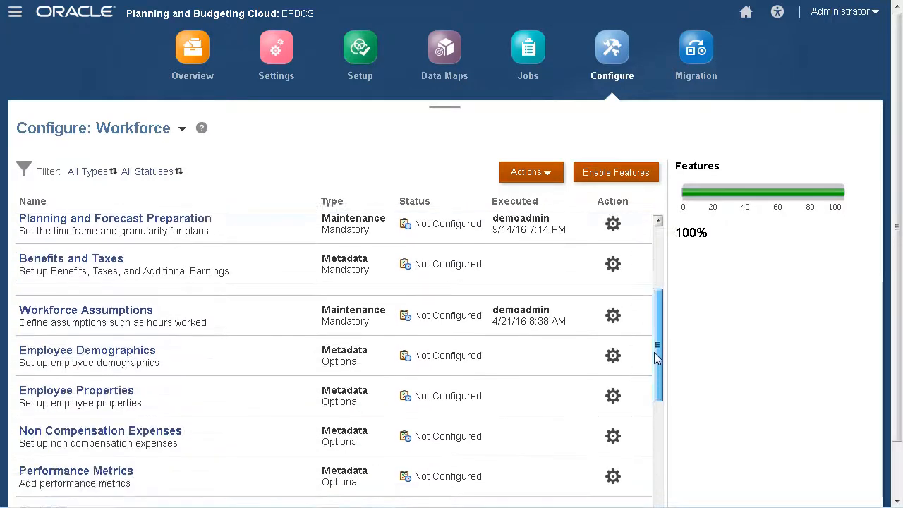
scroll(down, 3)
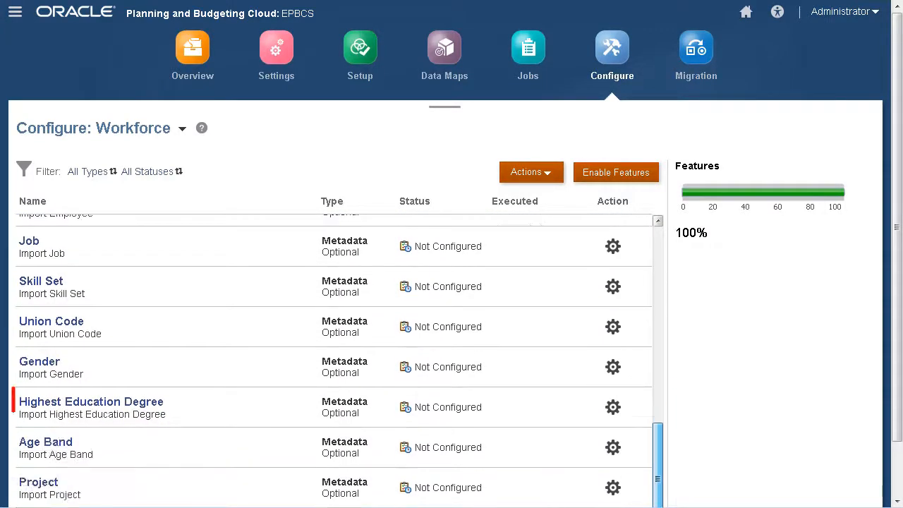
click(92, 401)
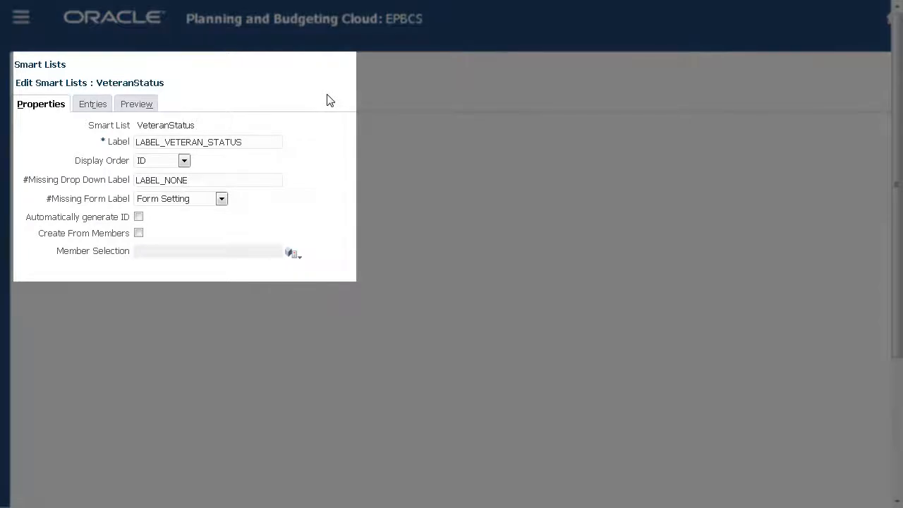
mouse_move(254, 99)
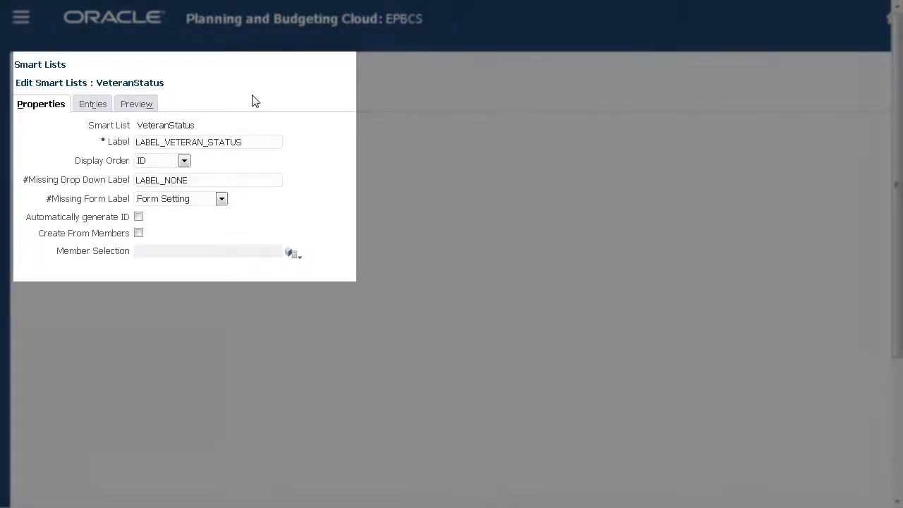
click(93, 104)
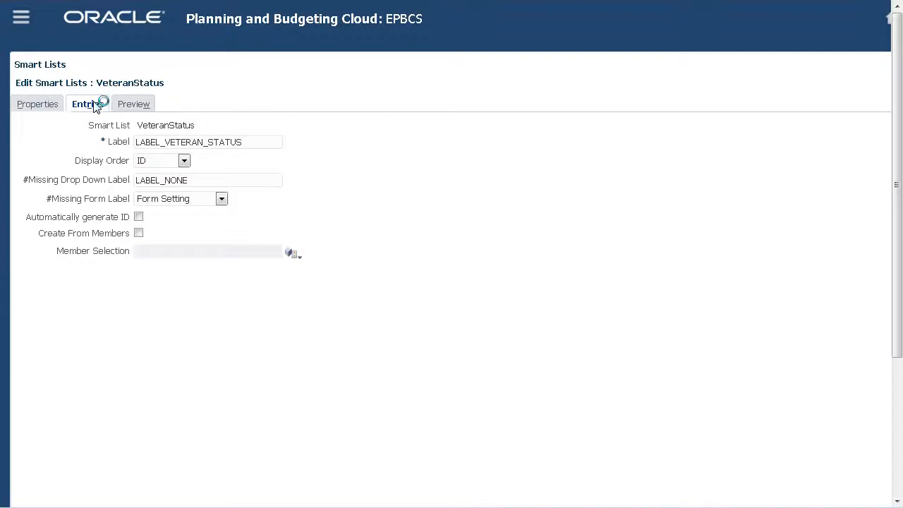
click(87, 104)
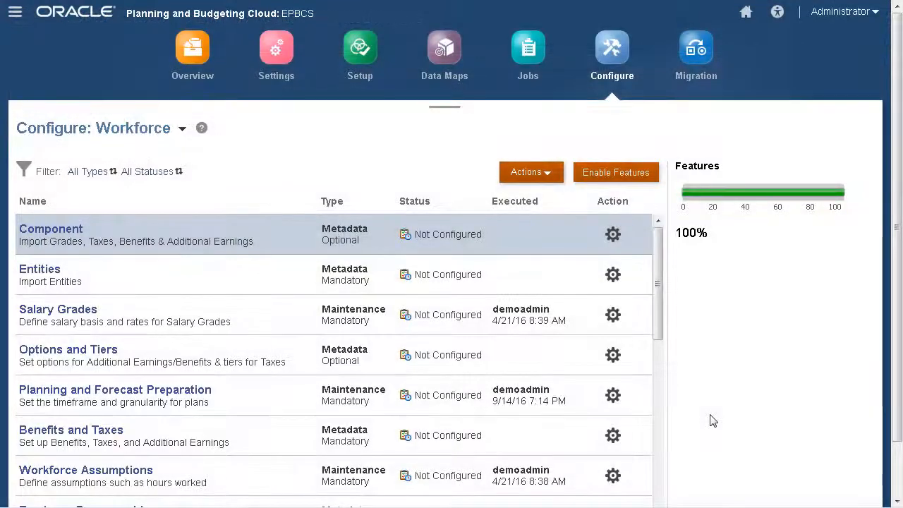
Step: Create and save a Marital Status smart list with entries such as Single
scroll(down, 3)
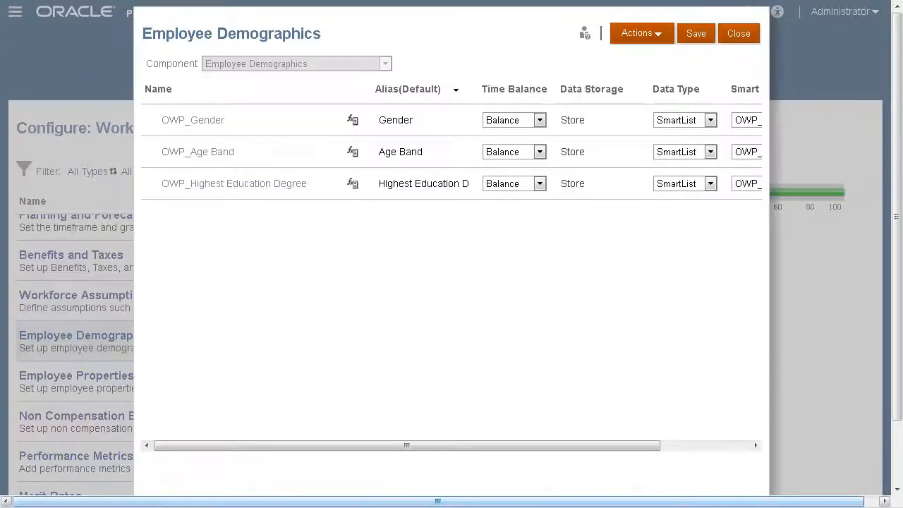
click(641, 33)
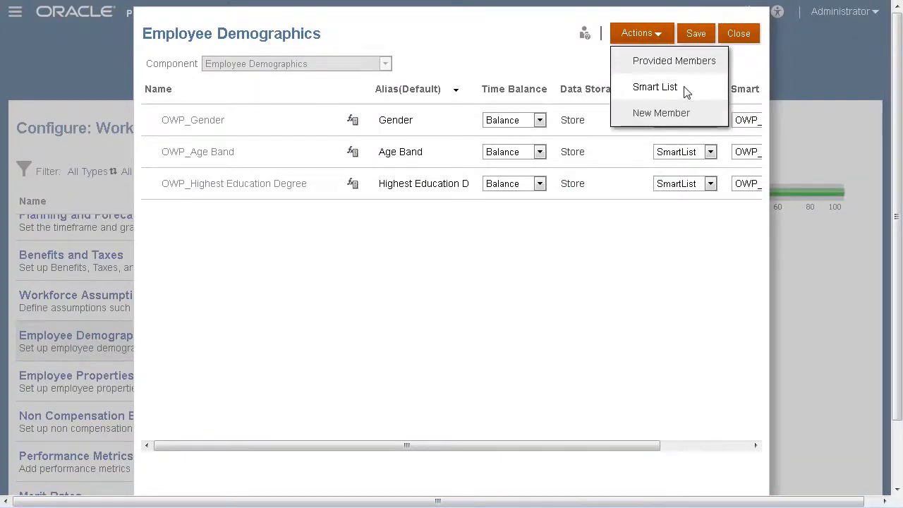
click(654, 87)
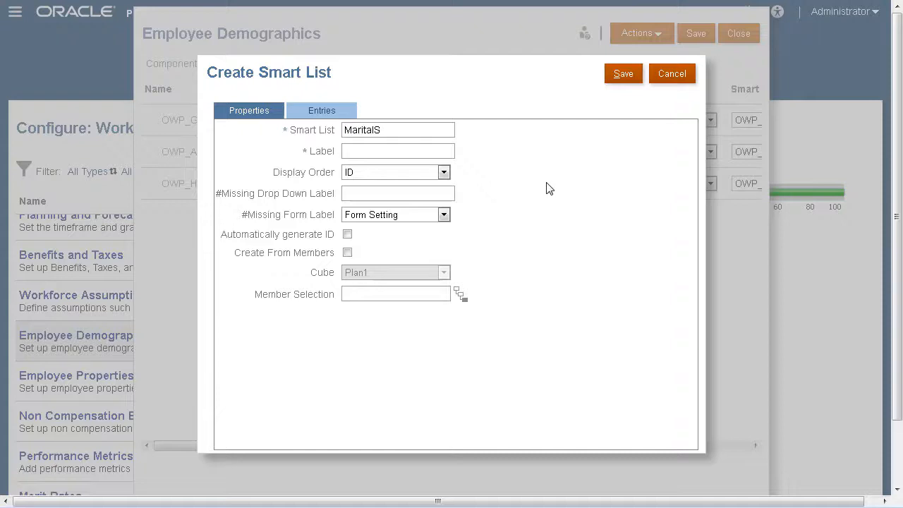
text(Marital Status)
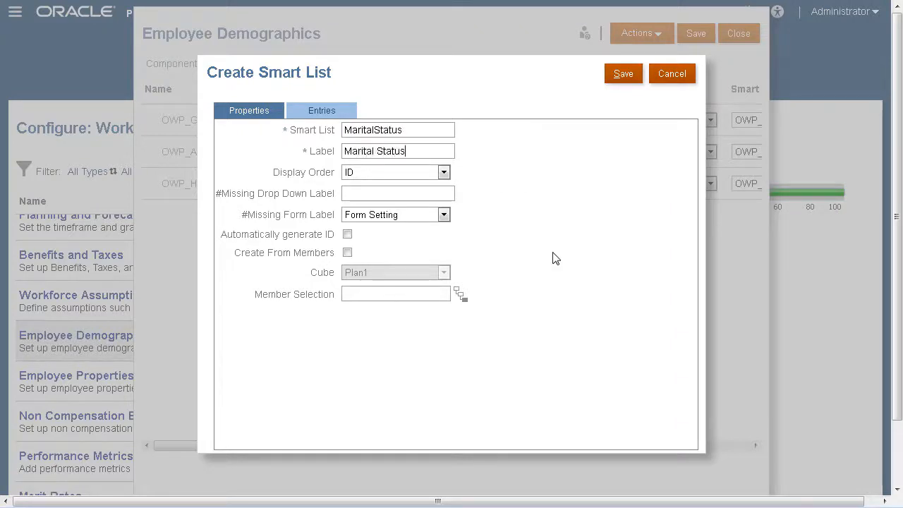
click(321, 110)
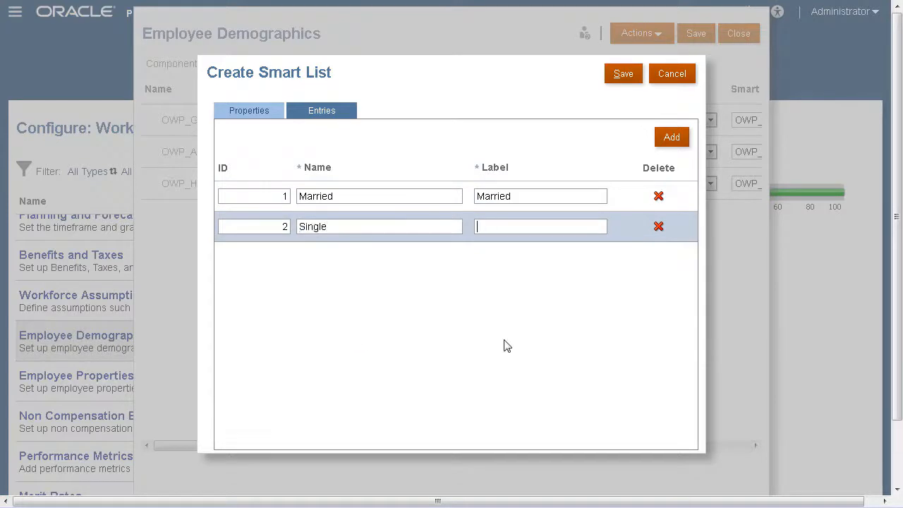
text(Single)
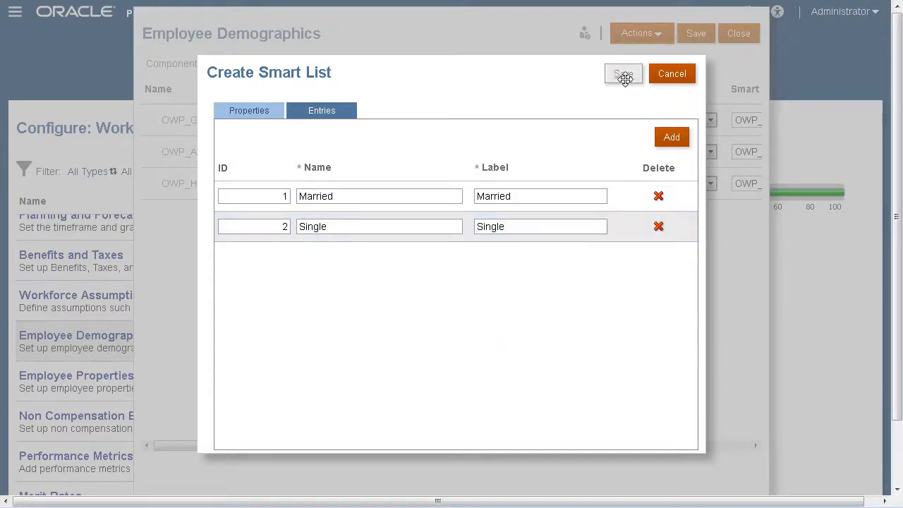
click(623, 74)
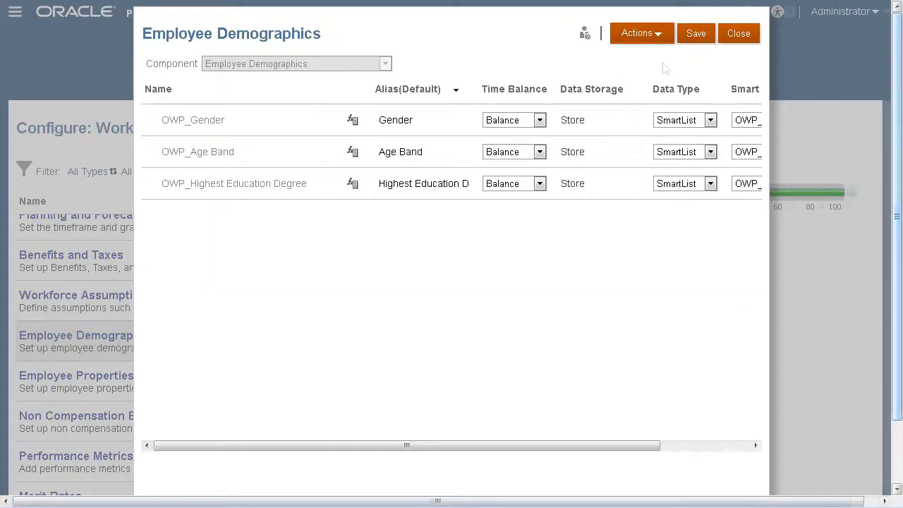
Step: Add the Marital_Status member using that smart list and save it
click(637, 33)
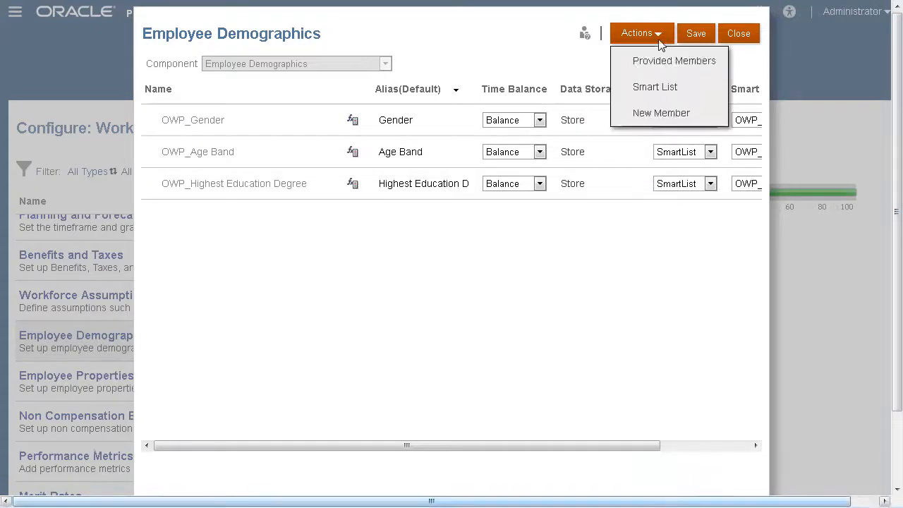
click(661, 113)
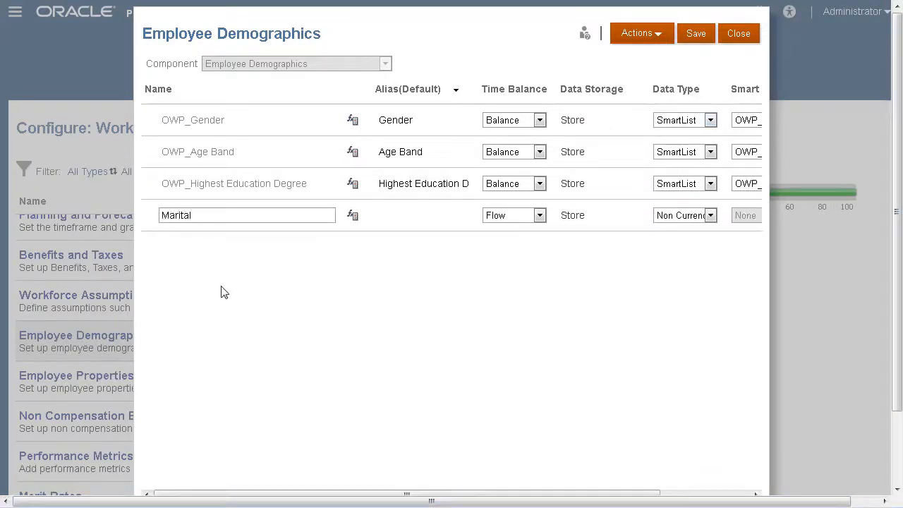
text(Marit)
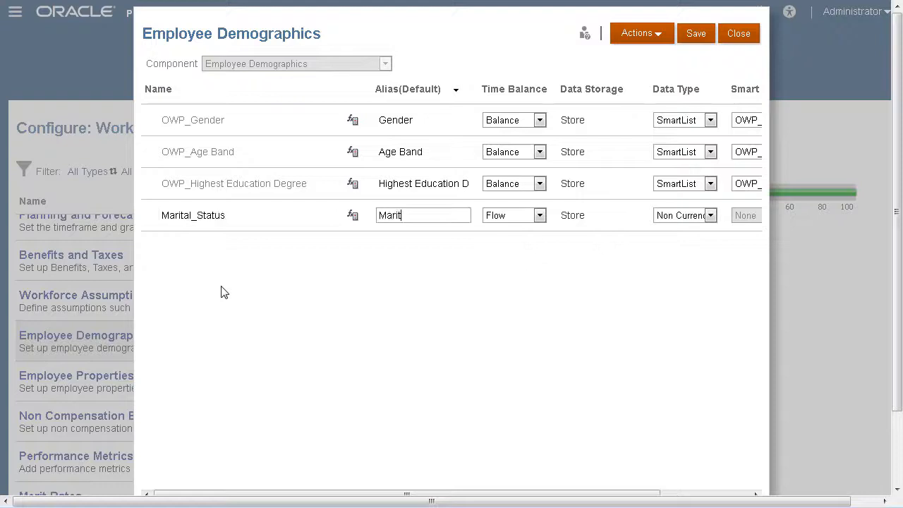
click(711, 215)
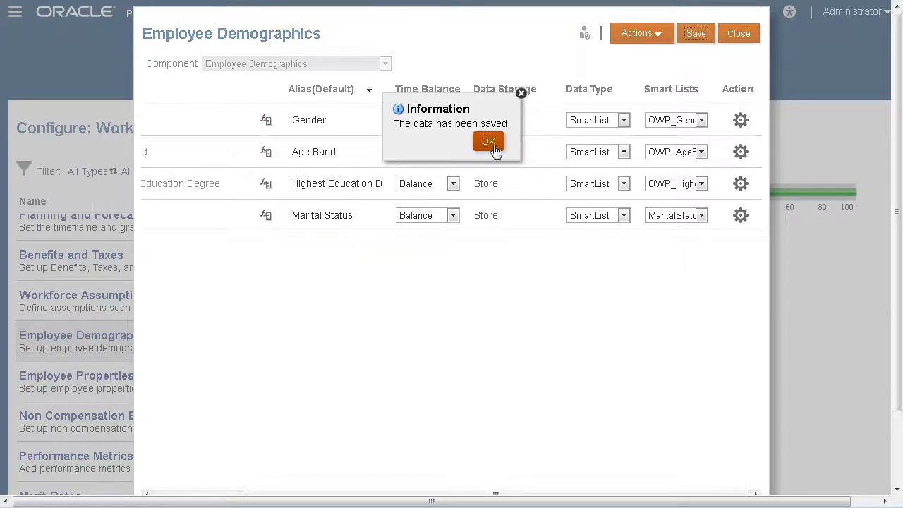
Step: Add the provided OWP_Veteran Status member to Employee Demographics and save
click(488, 141)
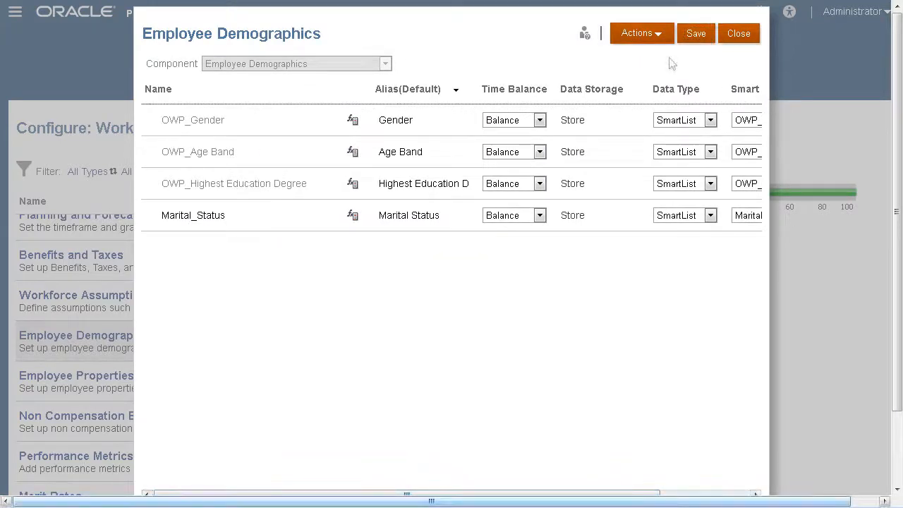
mouse_move(679, 67)
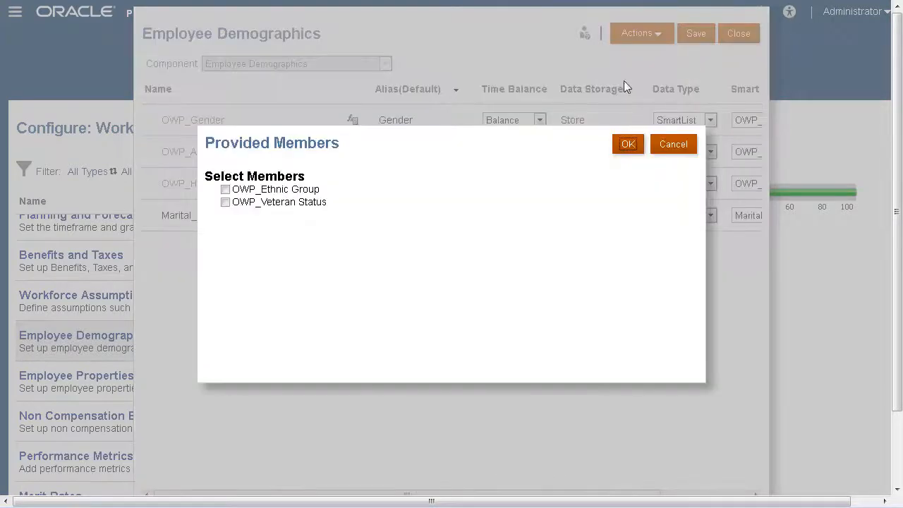
click(225, 202)
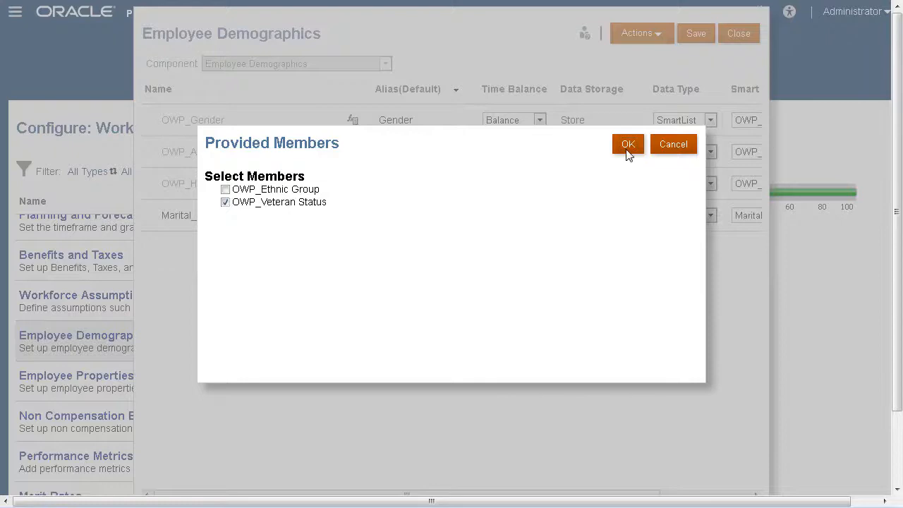
click(627, 144)
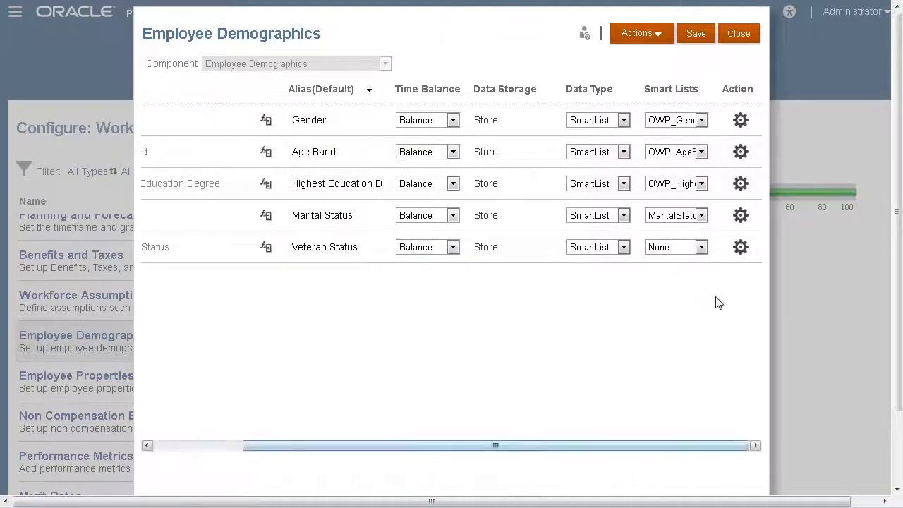
click(701, 246)
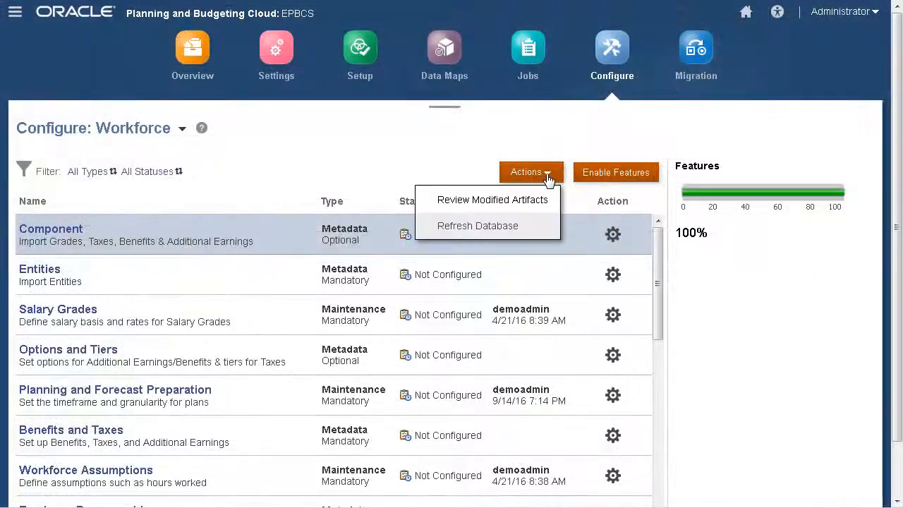
Step: Create and run a database refresh
click(478, 225)
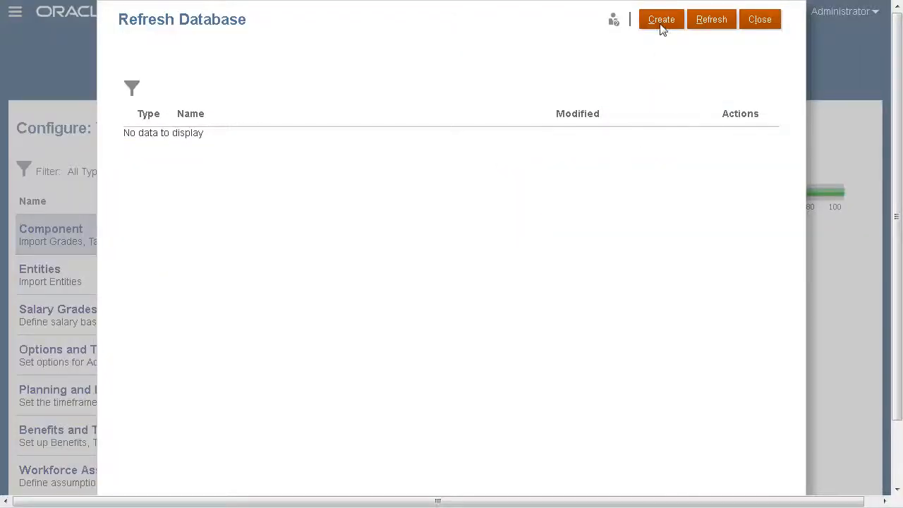
click(661, 19)
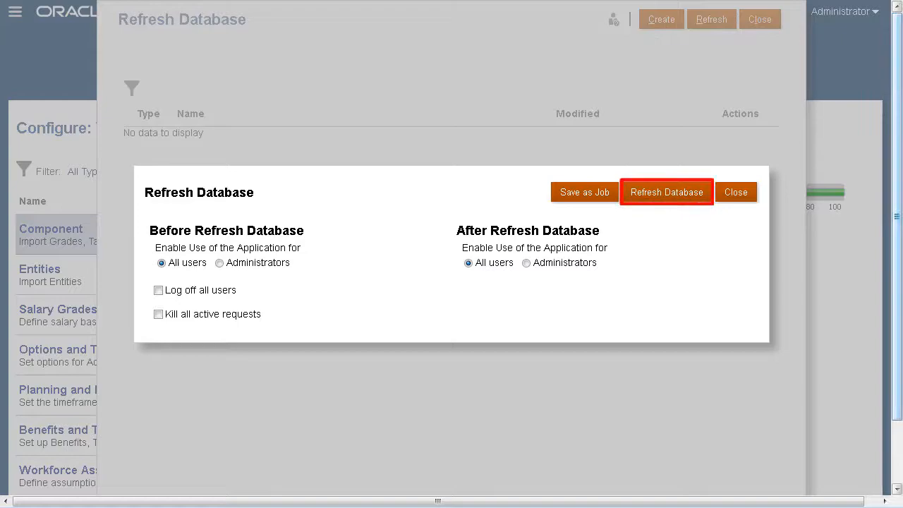
click(666, 192)
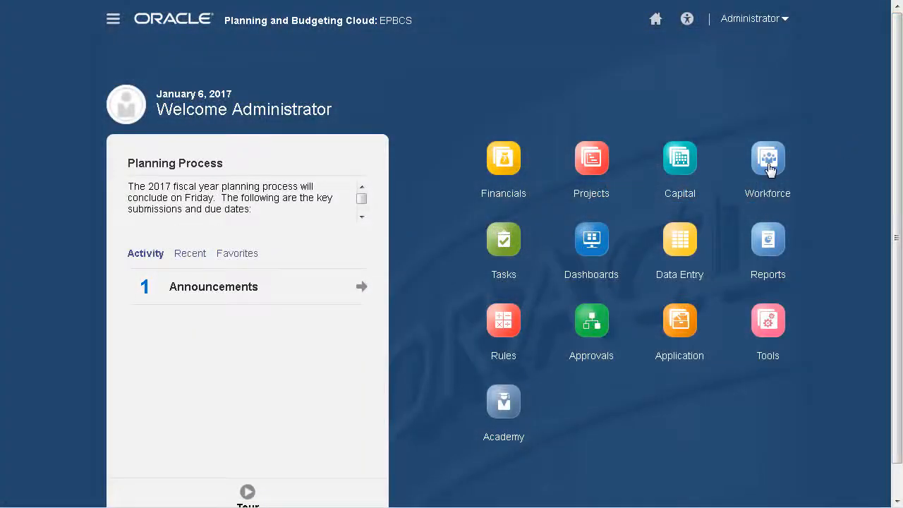
Step: Enter Married for Marital_Status and Veteran for Veteran Status for Stark, Rob, then save
click(768, 157)
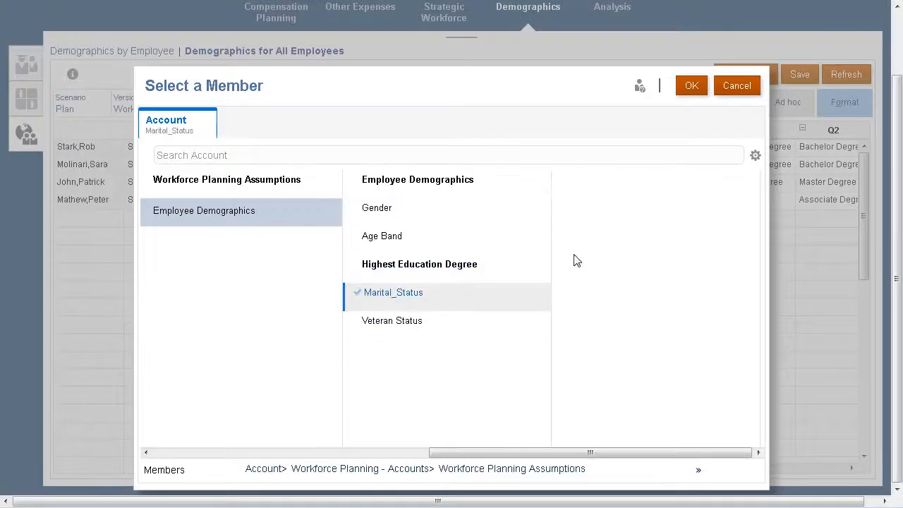
click(690, 85)
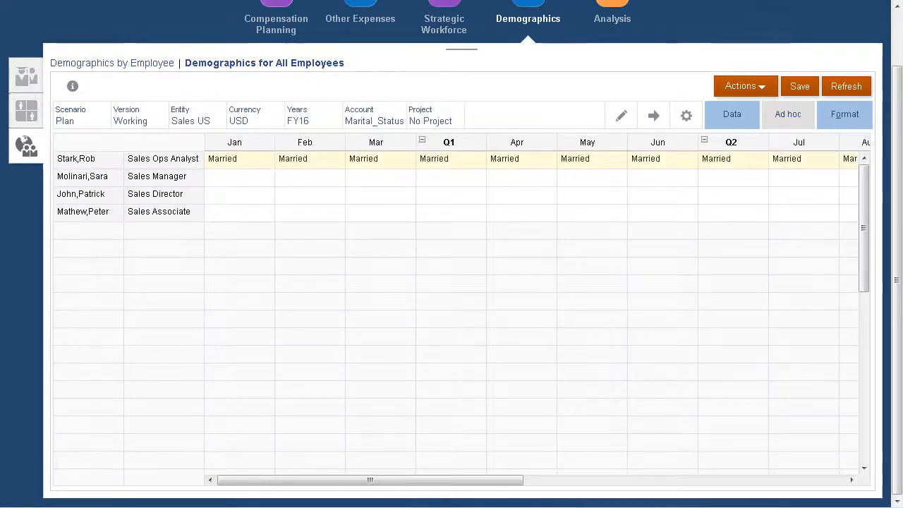
click(239, 158)
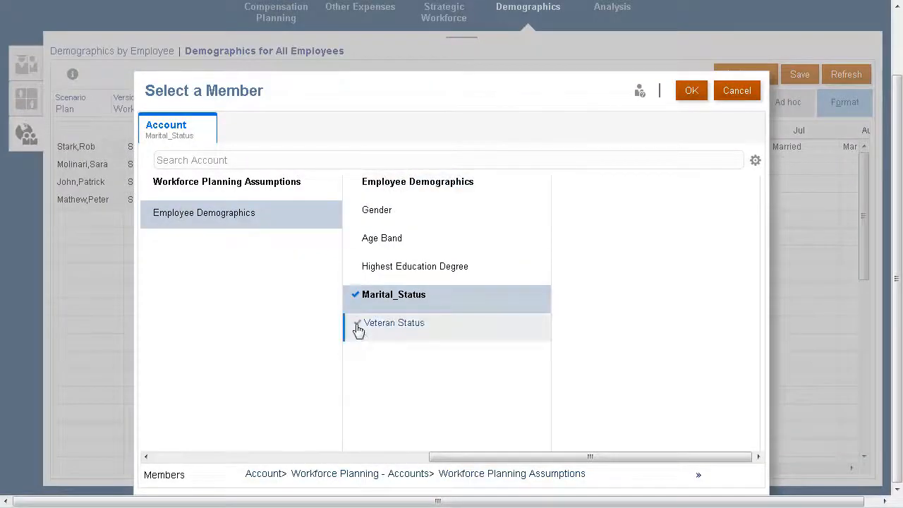
click(692, 91)
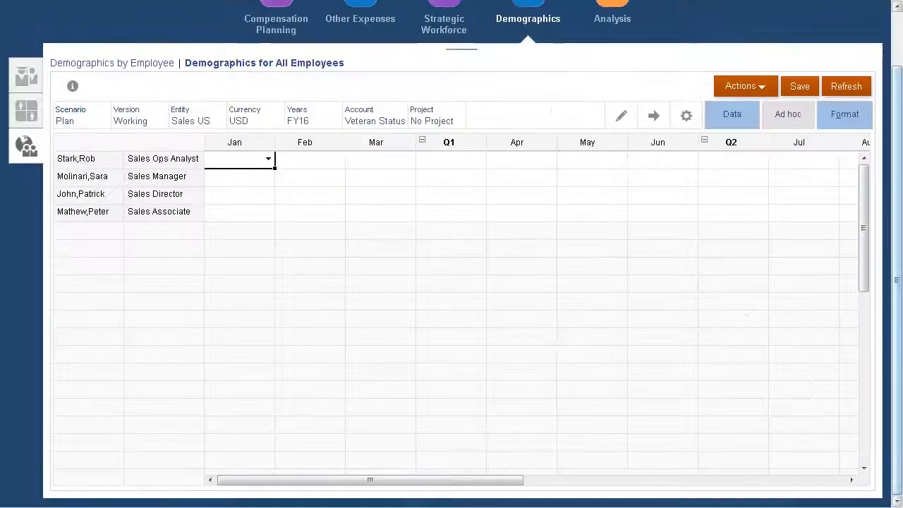
mouse_move(410, 213)
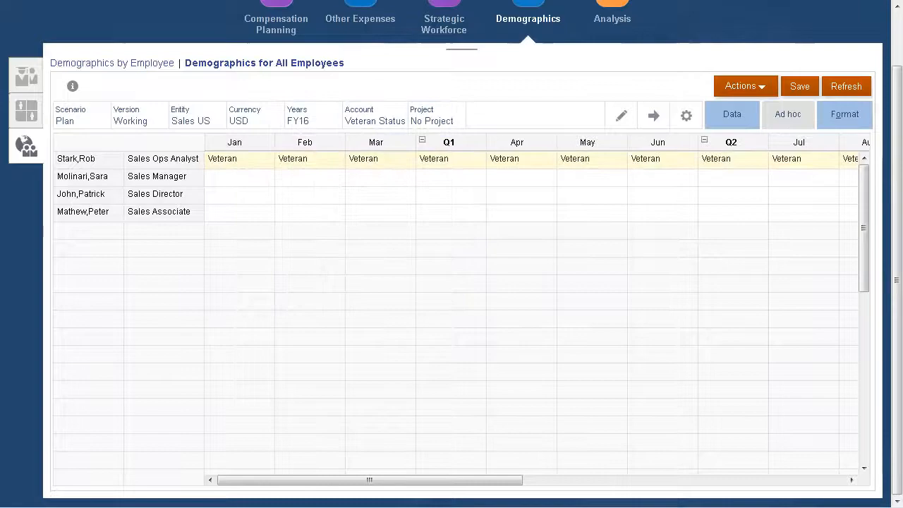
click(799, 86)
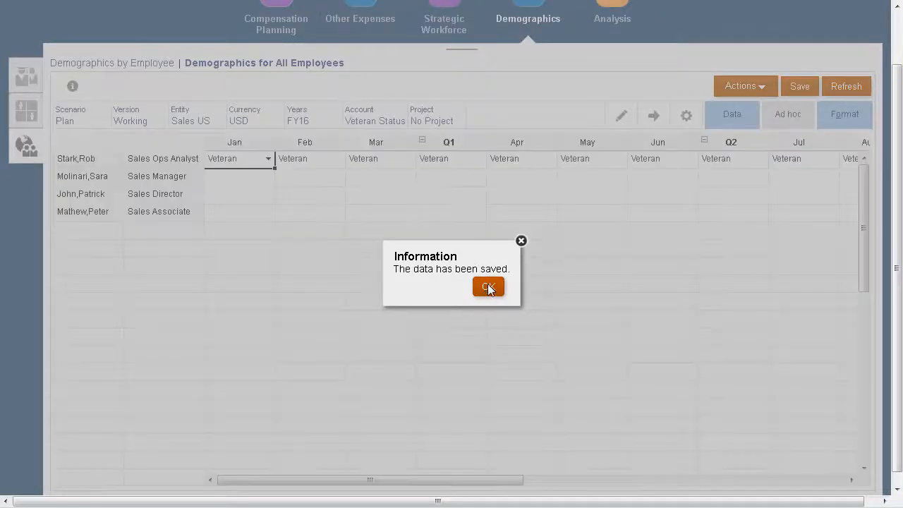
click(489, 287)
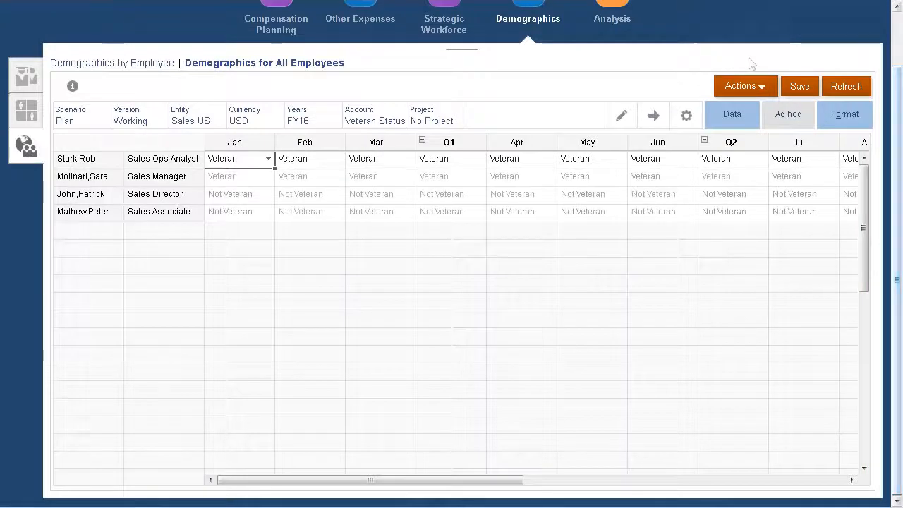